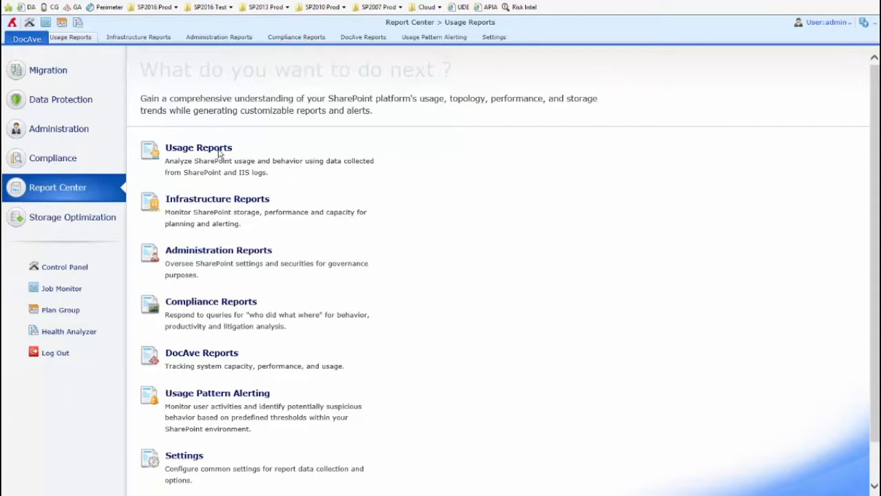
# Step: Start a new usage report plan from the Usage Reports area of Report Center
pyautogui.click(199, 148)
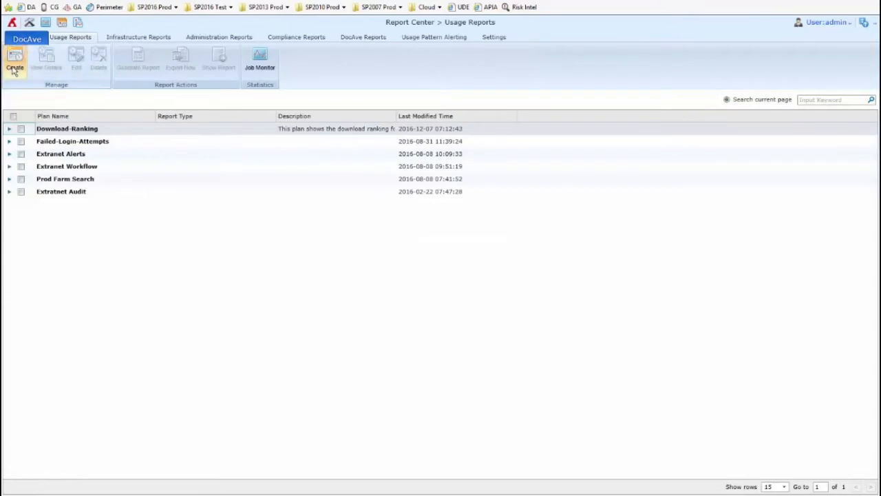
pyautogui.click(14, 61)
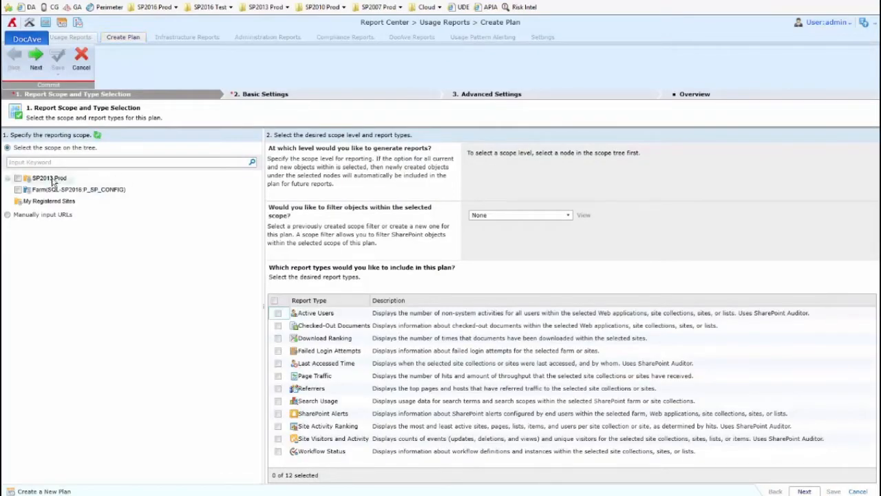
pyautogui.click(26, 177)
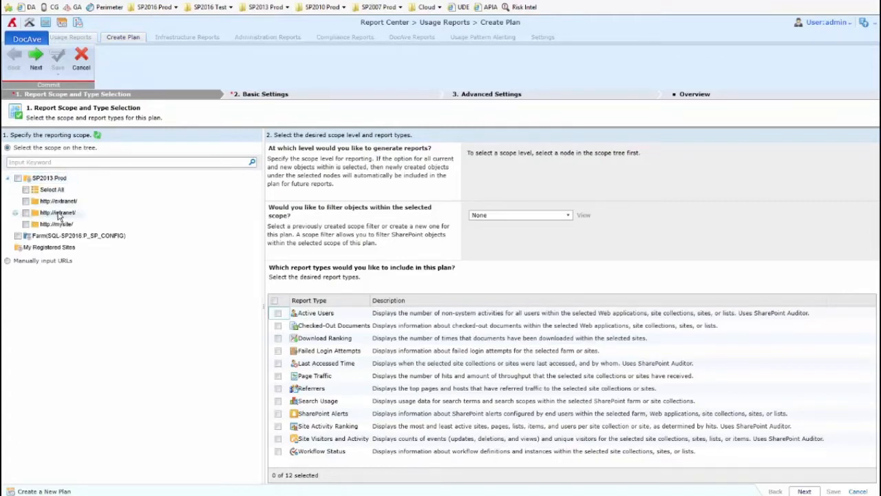
pyautogui.click(16, 212)
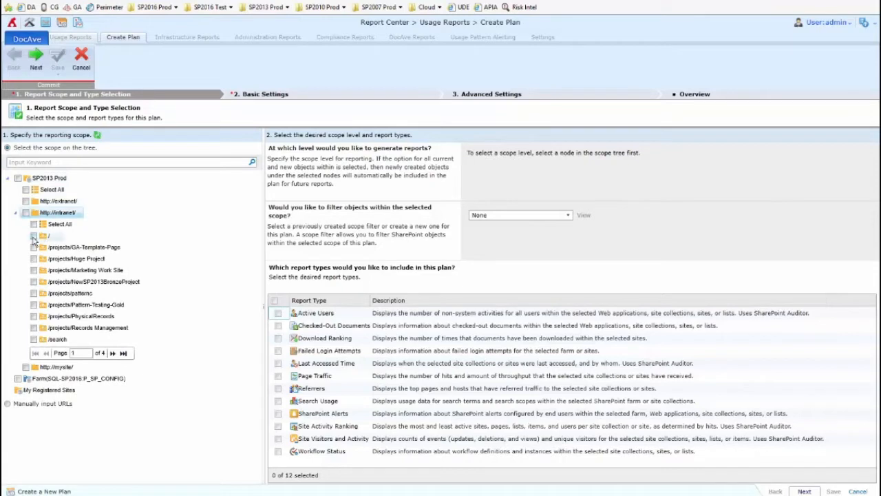
pyautogui.click(33, 235)
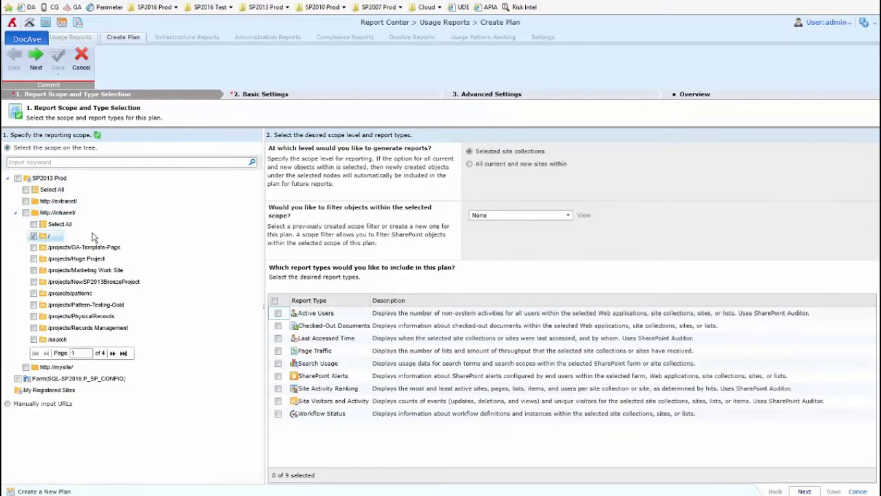
pyautogui.moveTo(339, 369)
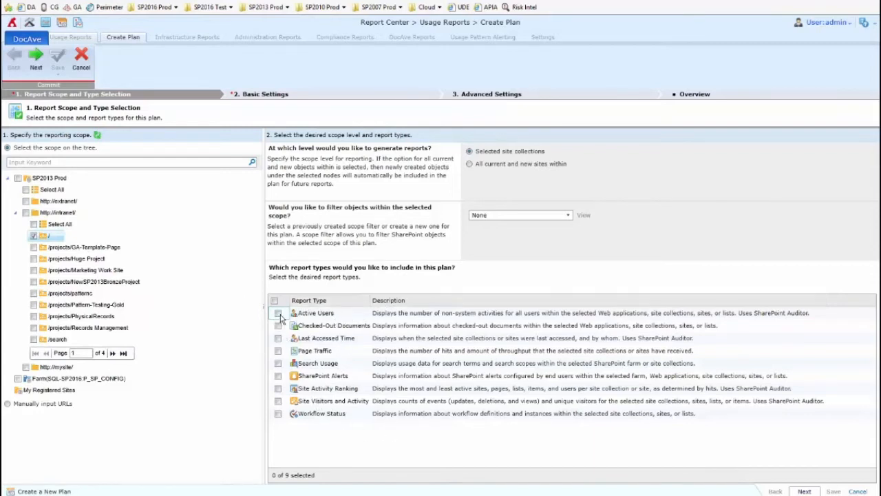
# Step: Include the Active Users, Page Traffic and Site Visitors and Activity reports
pyautogui.click(278, 313)
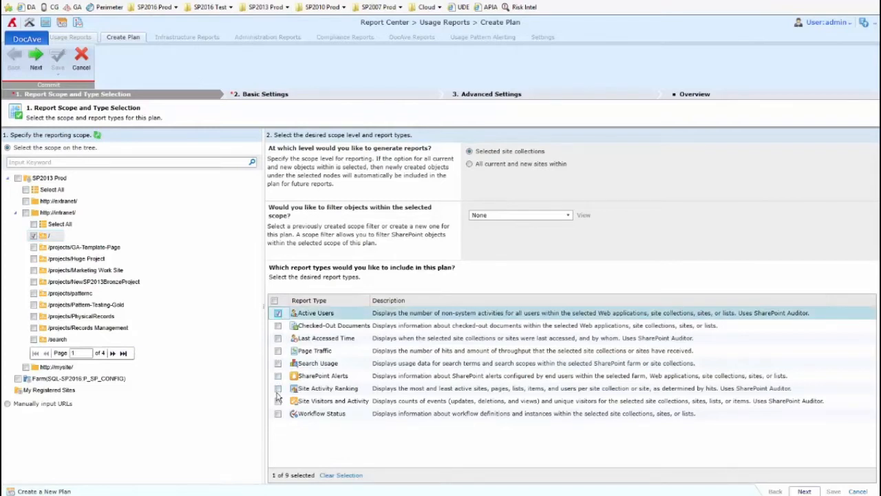
pyautogui.click(278, 352)
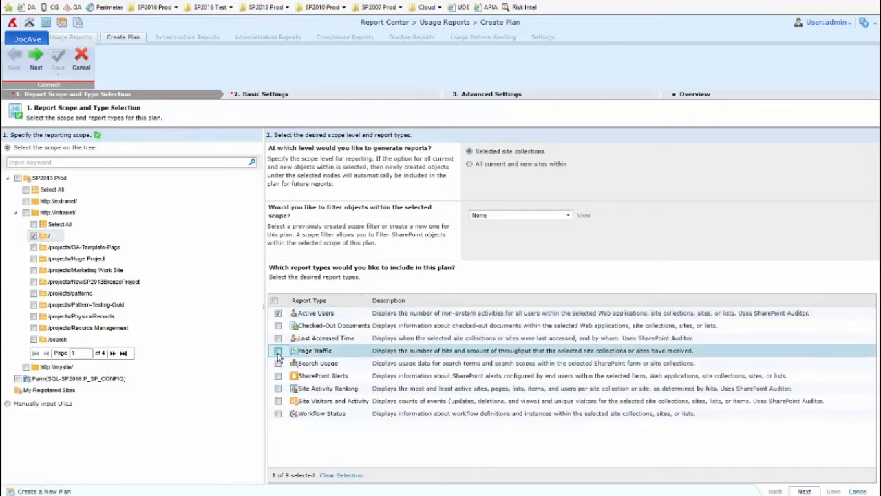
pyautogui.click(278, 351)
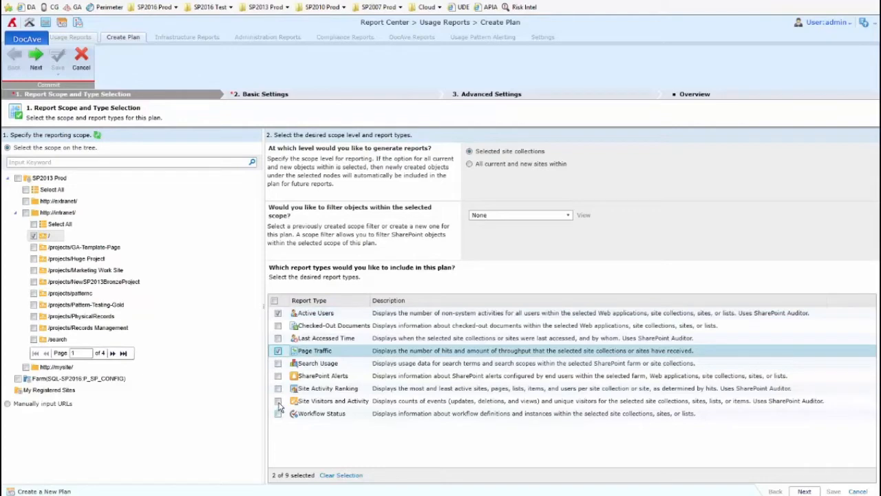
pyautogui.click(278, 401)
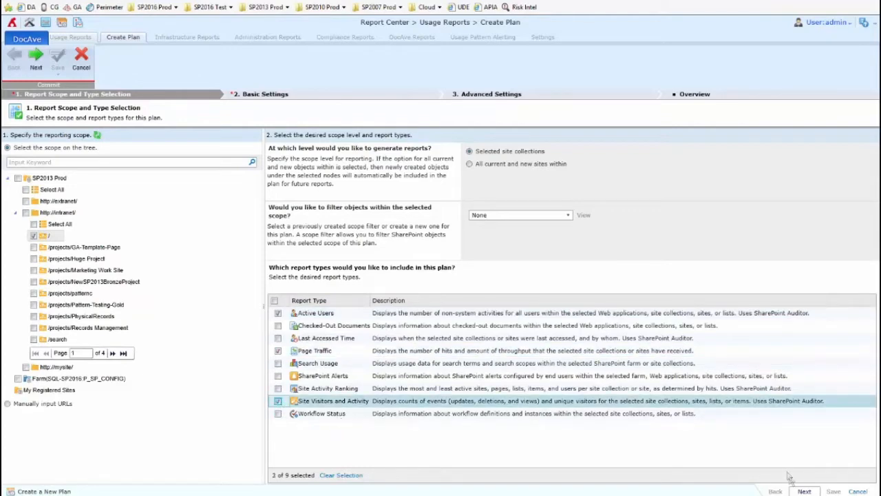
# Step: Name the plan 'User Activity' in its basic settings
pyautogui.click(804, 490)
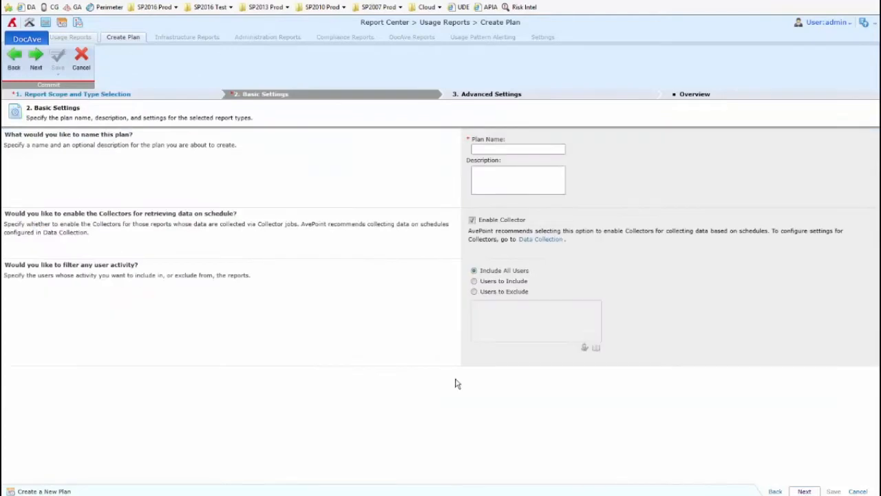
pyautogui.click(517, 149)
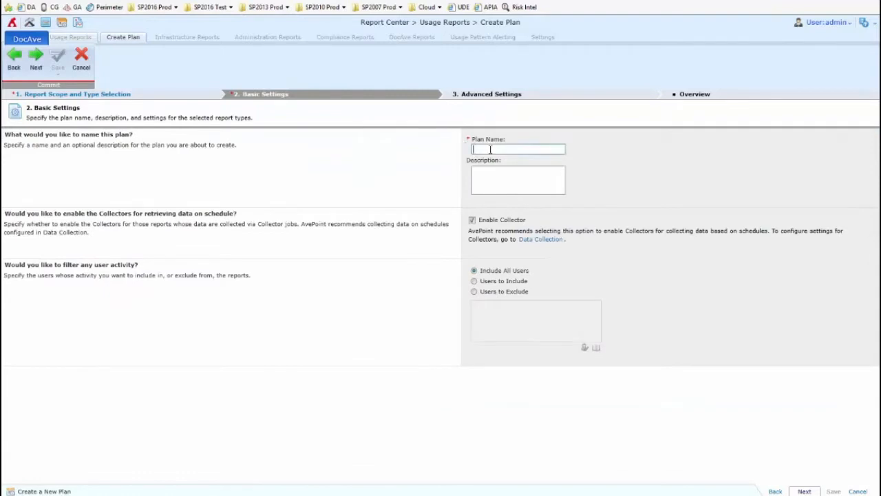
pyautogui.write('User')
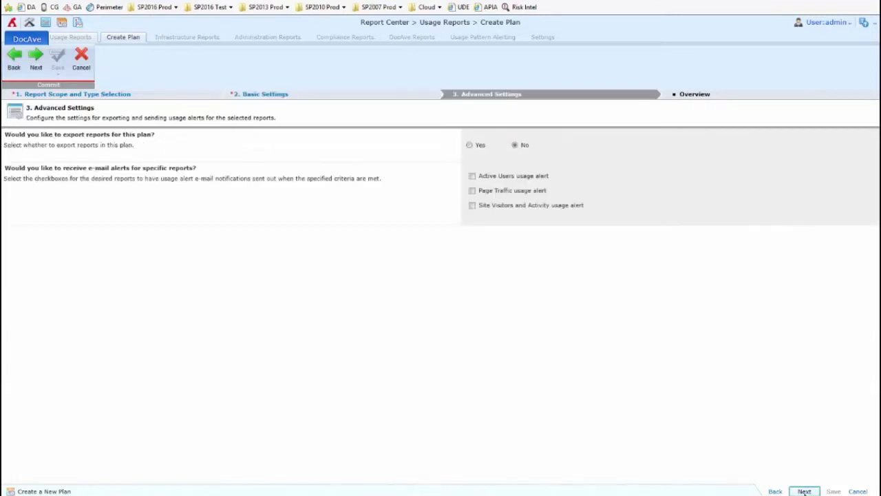
pyautogui.moveTo(141, 148)
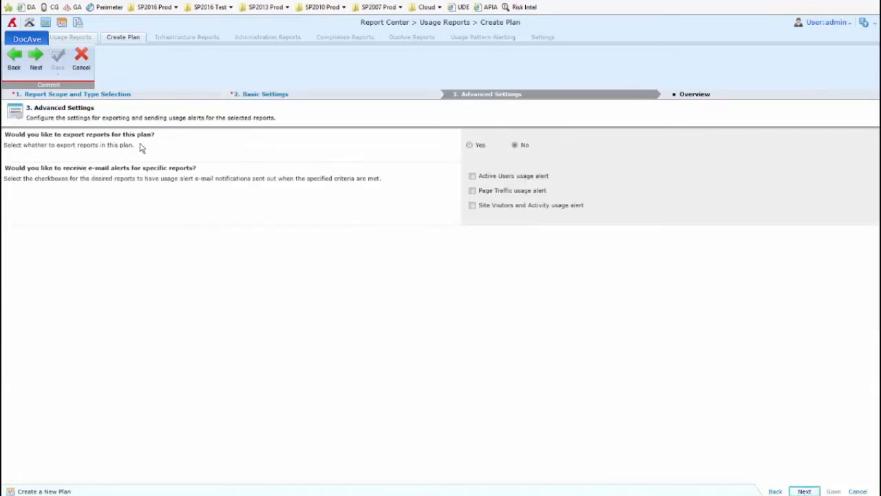
pyautogui.moveTo(471, 154)
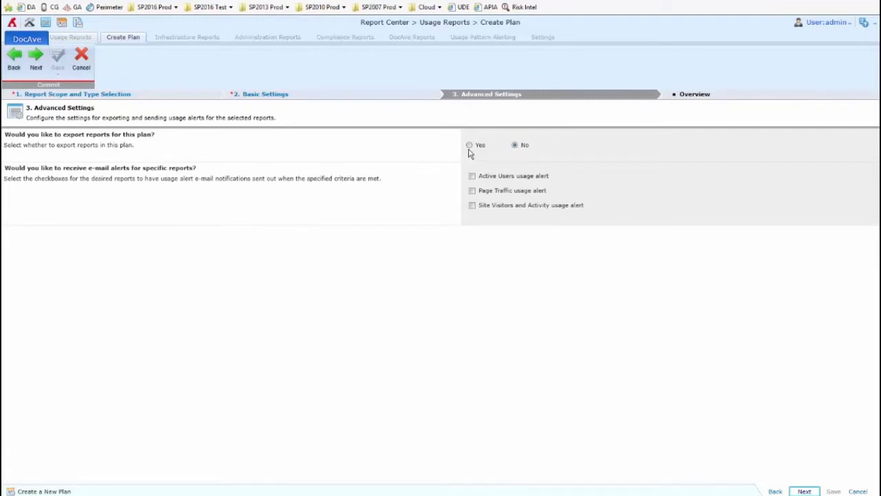
pyautogui.moveTo(468, 150)
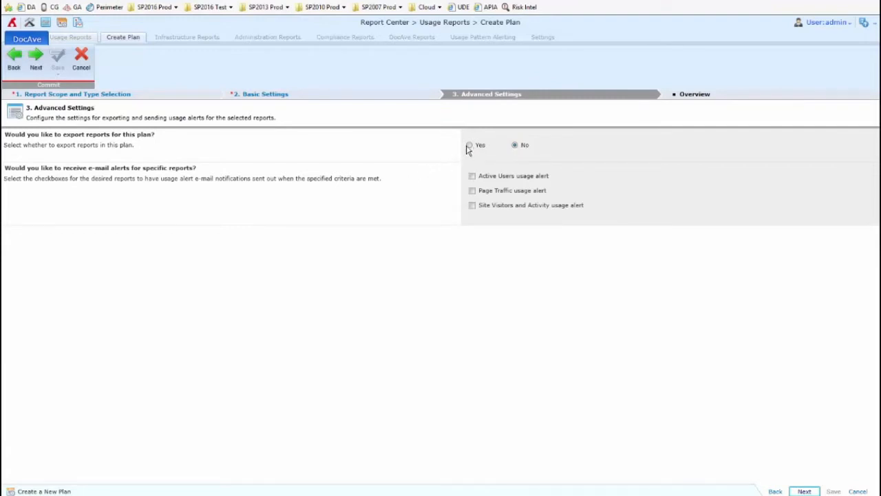
# Step: Leave report export set to No after trying Yes, and continue to the overview
pyautogui.click(460, 144)
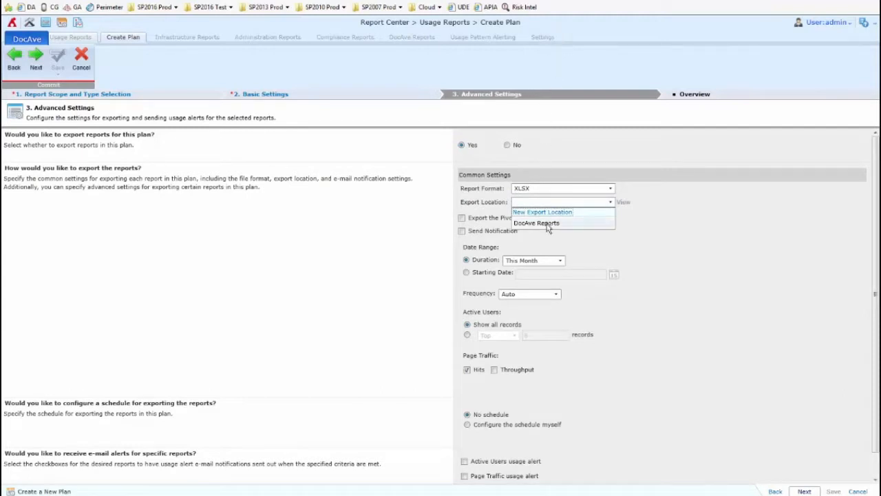
pyautogui.moveTo(545, 226)
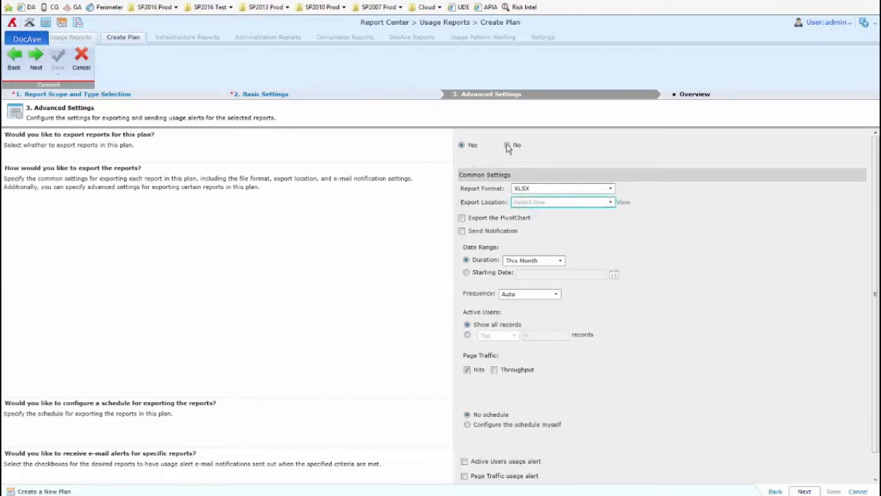
pyautogui.click(515, 144)
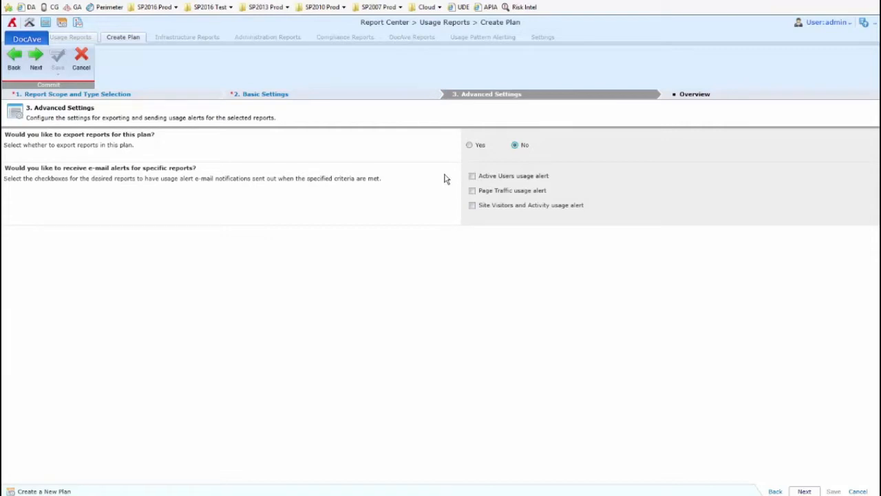
pyautogui.moveTo(792, 482)
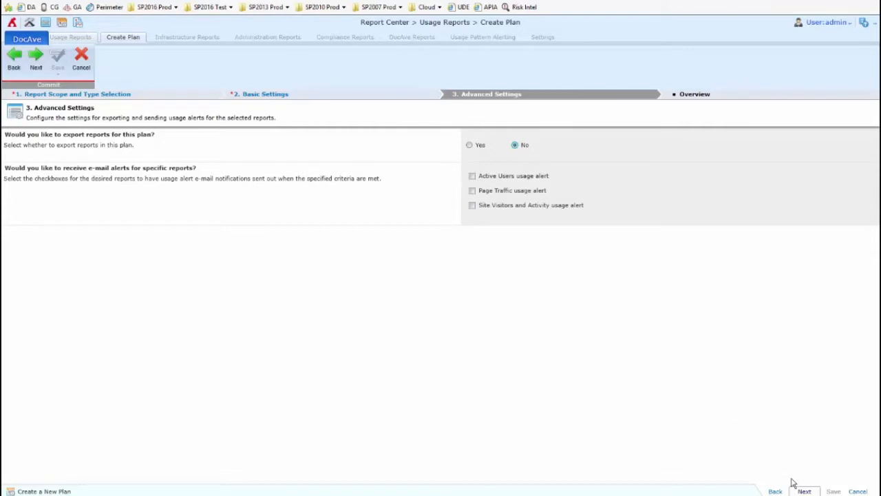
pyautogui.click(804, 490)
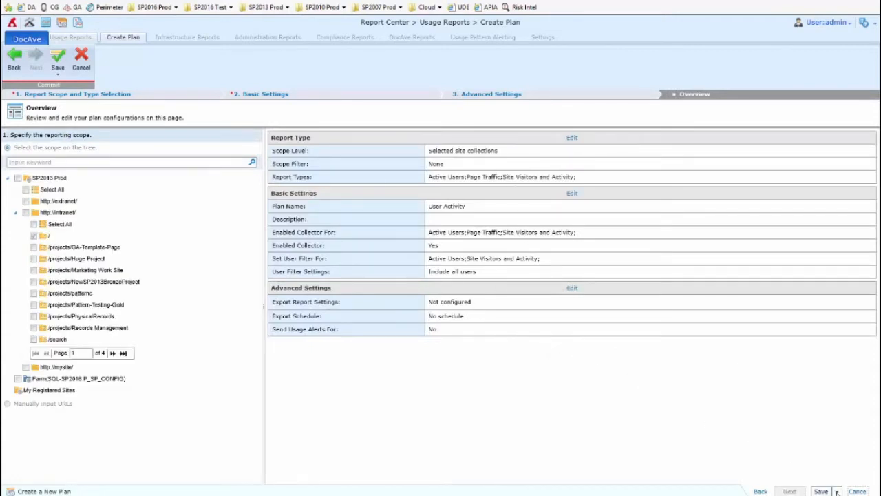
# Step: Save the User Activity plan and accept the SharePoint Auditor notice
pyautogui.click(837, 490)
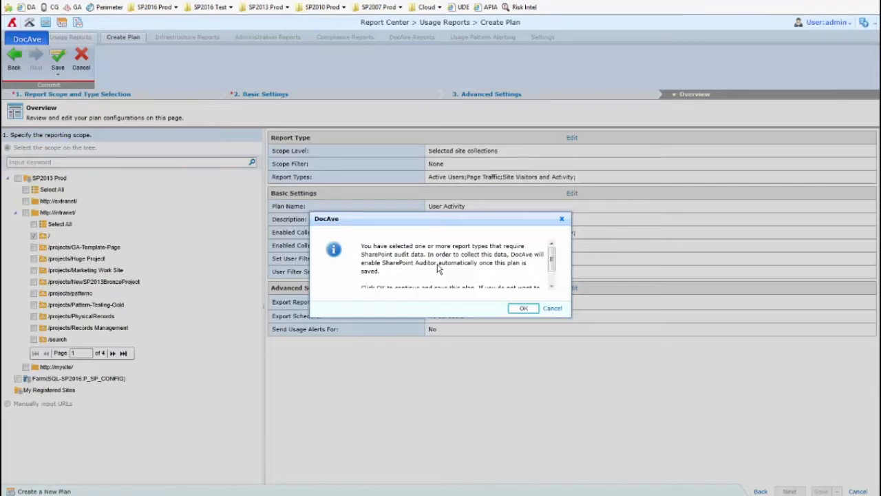
pyautogui.click(523, 308)
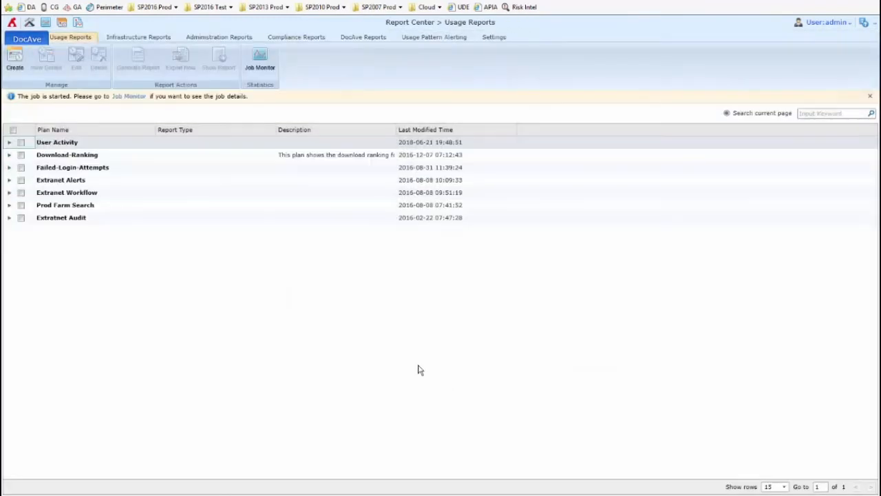
pyautogui.moveTo(154, 249)
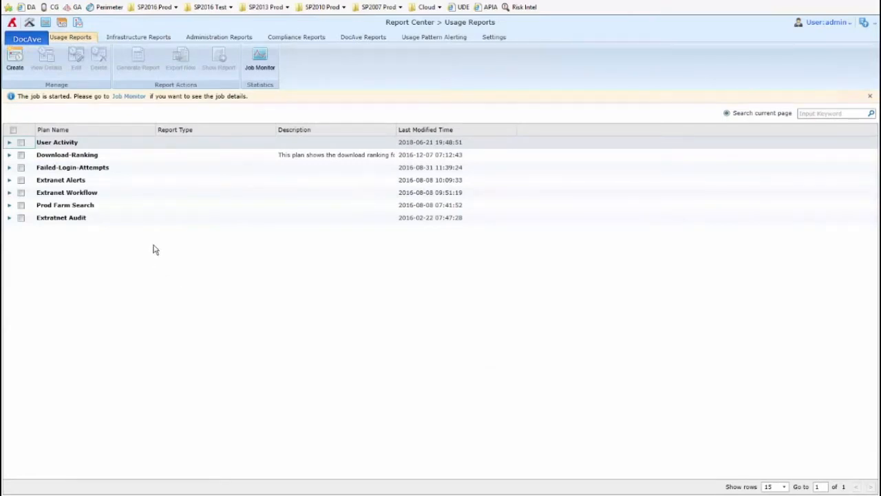
pyautogui.moveTo(132, 148)
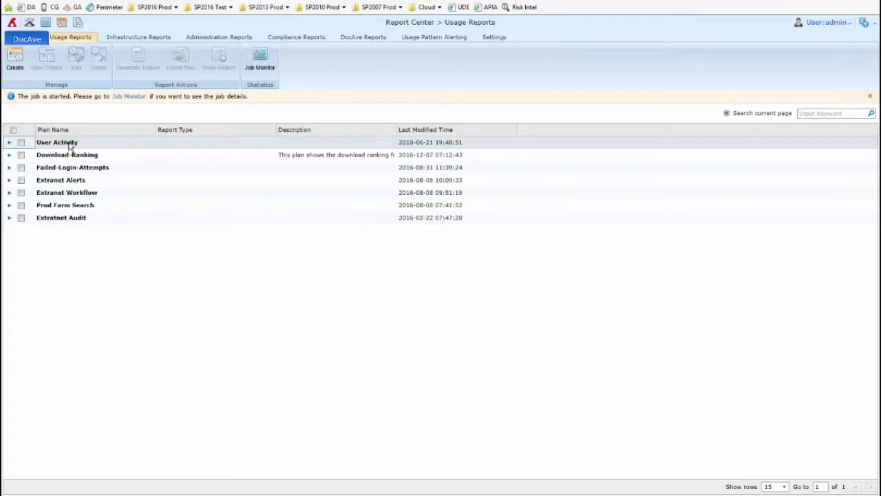
# Step: Show the Page Traffic report of the User Activity plan
pyautogui.click(10, 142)
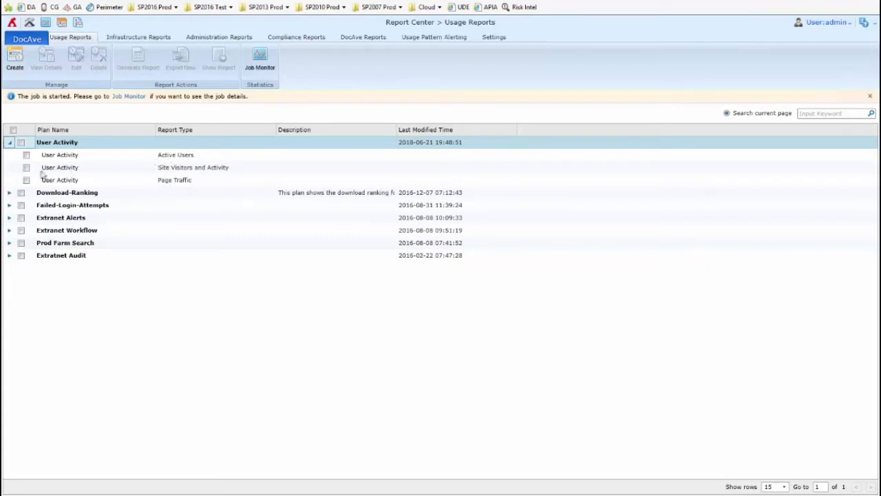
pyautogui.click(26, 179)
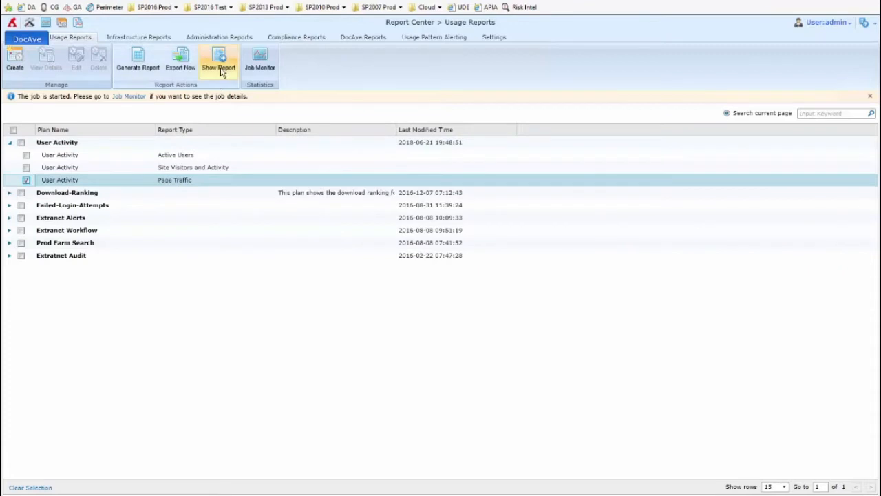
pyautogui.moveTo(217, 62)
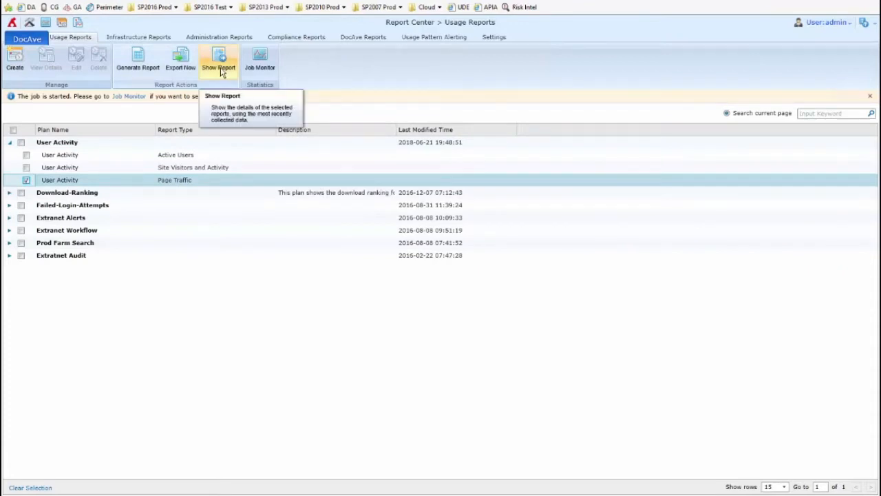
pyautogui.click(218, 61)
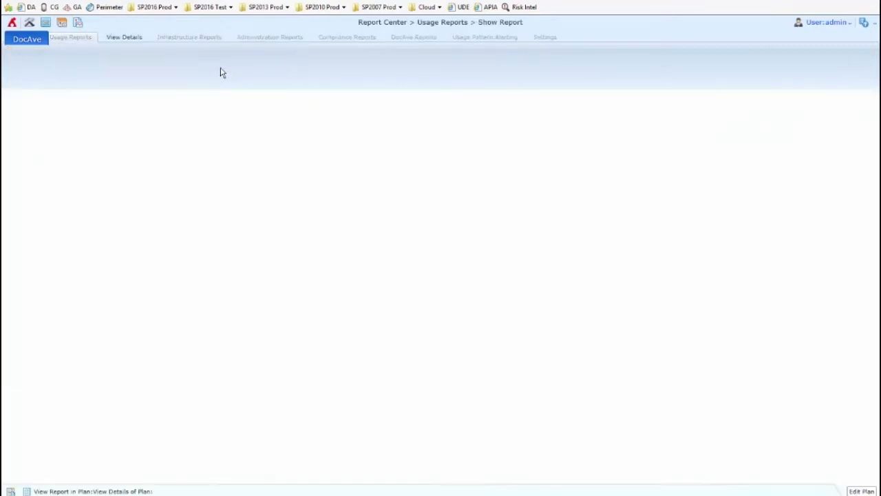
# Step: Widen the Page Traffic chart to the 6m range, then close the report viewer
pyautogui.click(123, 36)
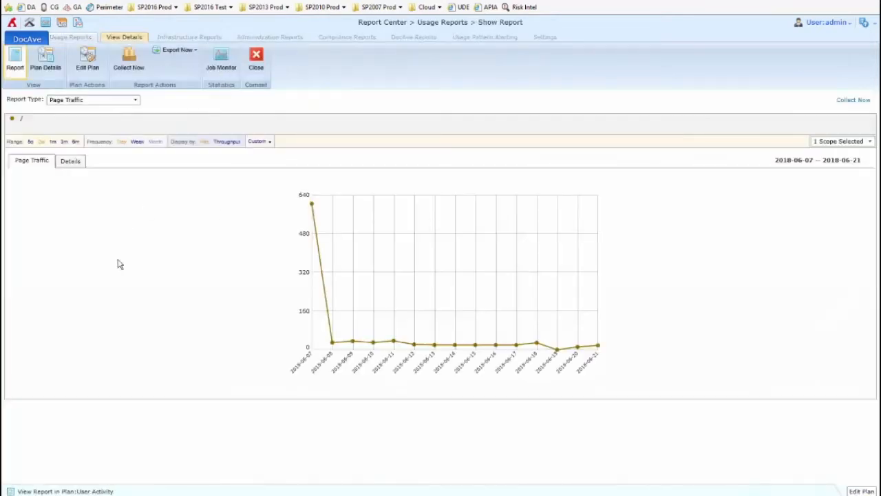
pyautogui.moveTo(262, 269)
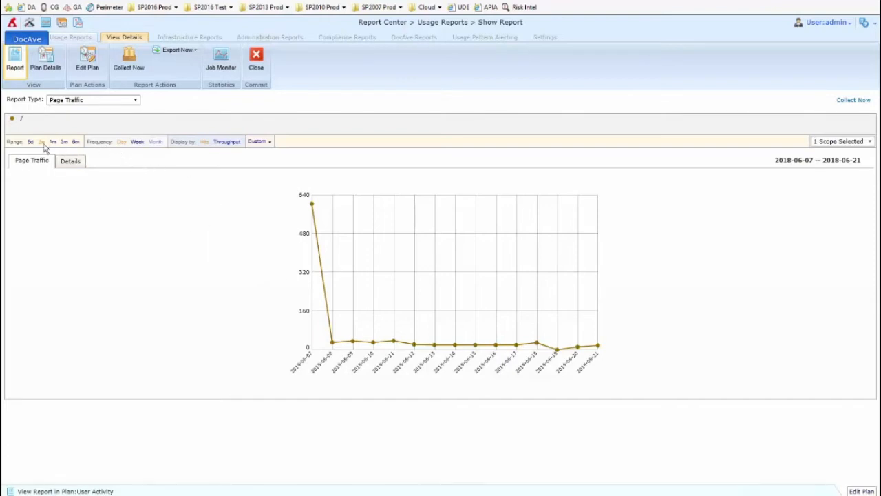
pyautogui.click(63, 140)
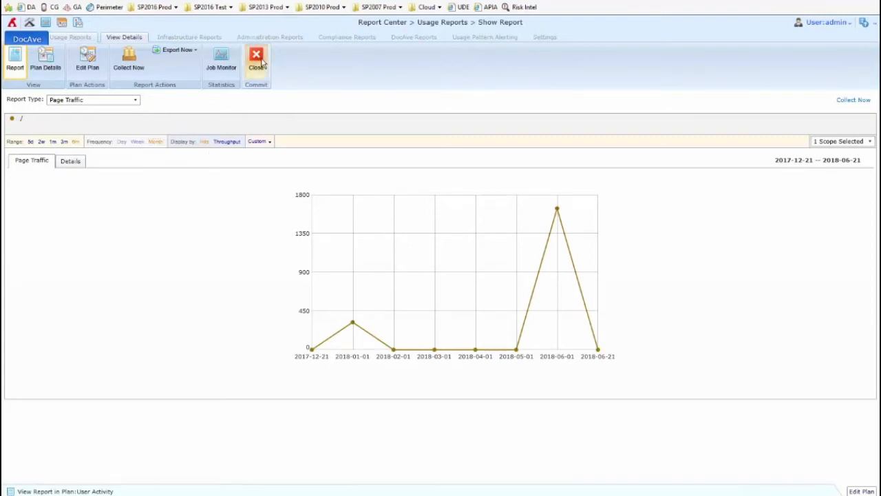
pyautogui.click(256, 58)
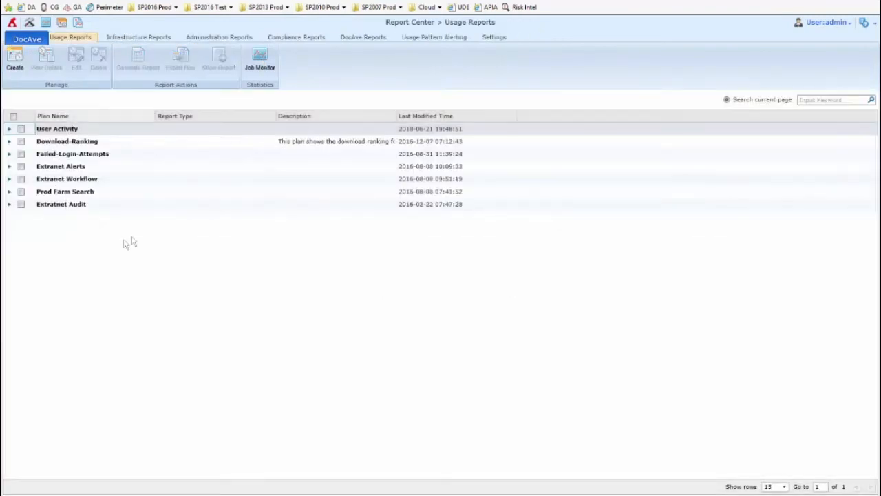
pyautogui.click(8, 129)
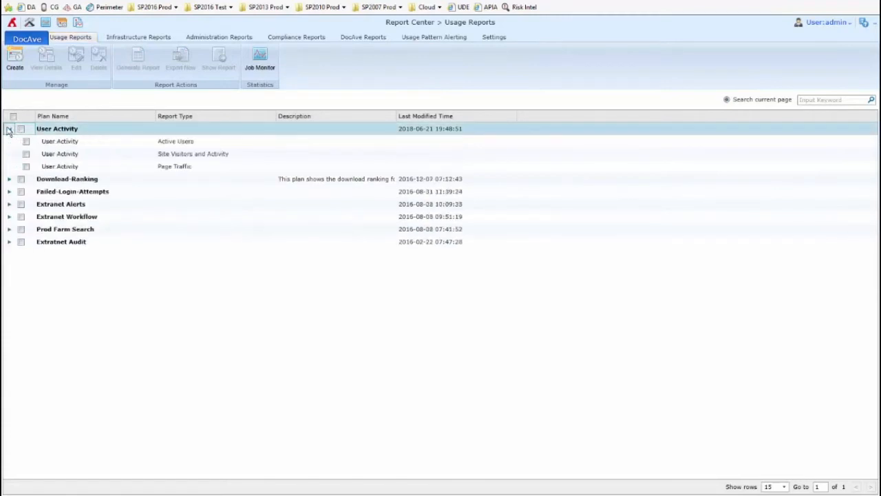
pyautogui.click(22, 130)
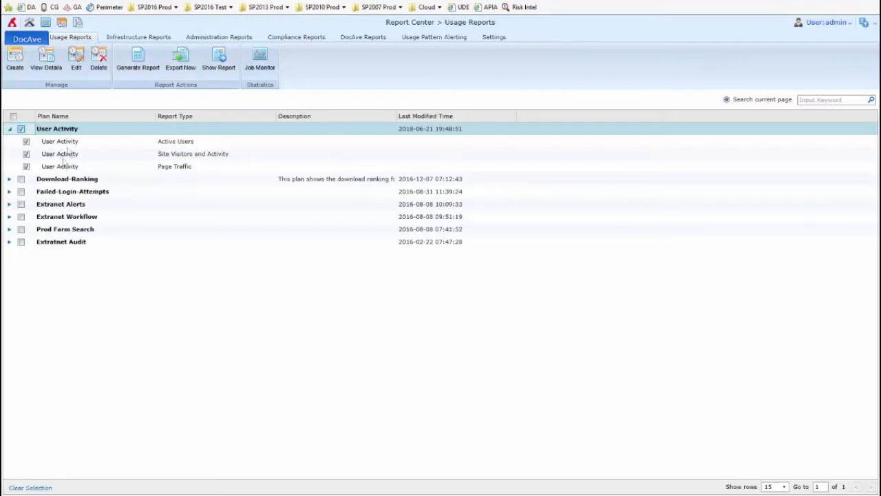
pyautogui.click(218, 60)
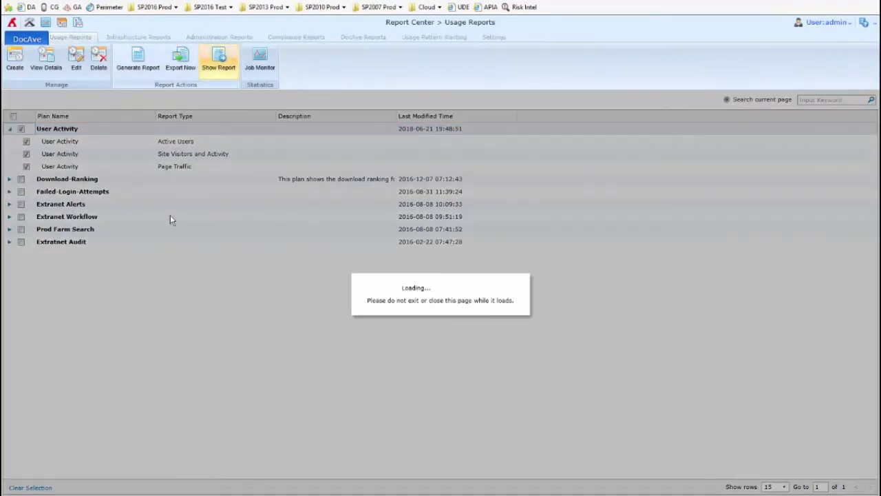
pyautogui.click(218, 58)
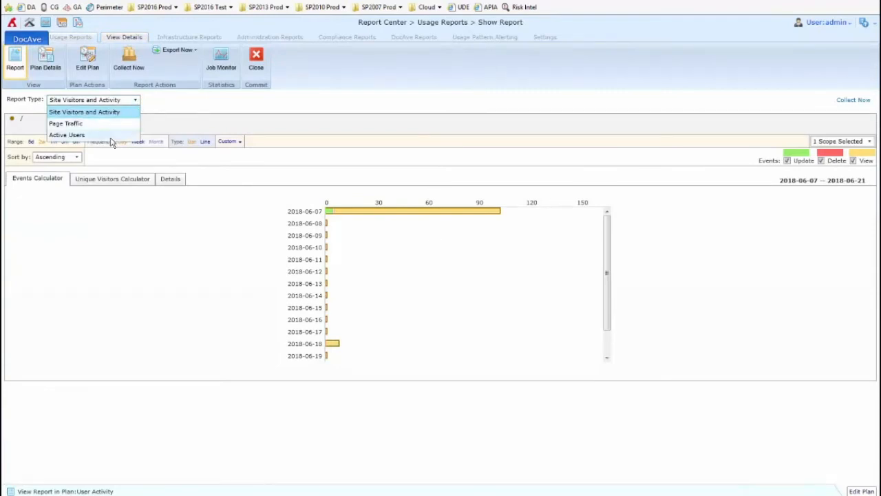
pyautogui.click(66, 124)
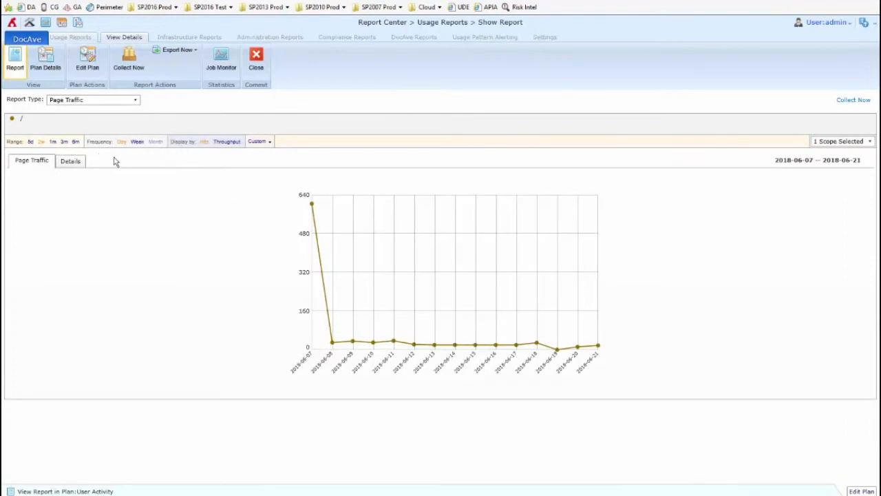
pyautogui.click(176, 49)
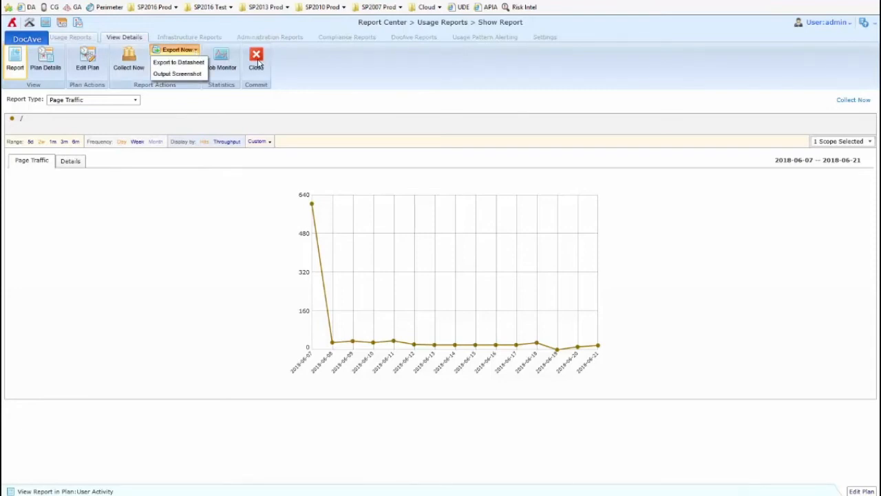
pyautogui.click(256, 58)
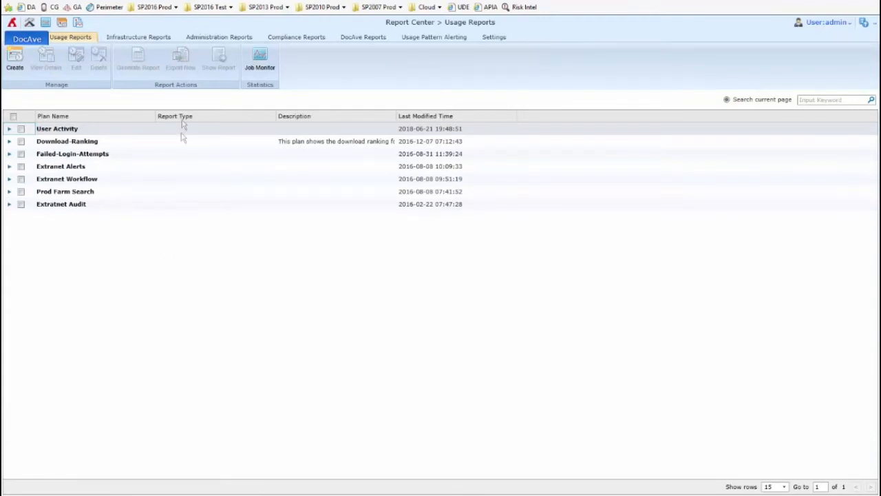
# Step: Go to Configuration Reports under Administration Reports
pyautogui.click(219, 37)
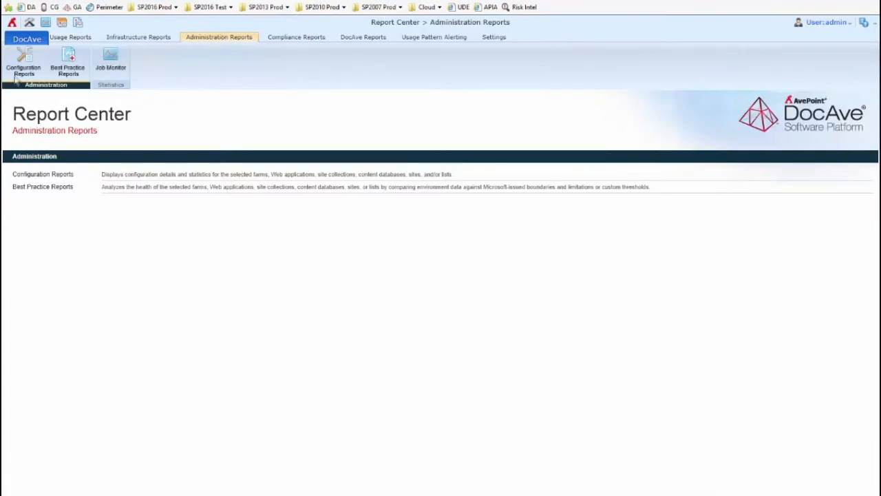
pyautogui.click(24, 62)
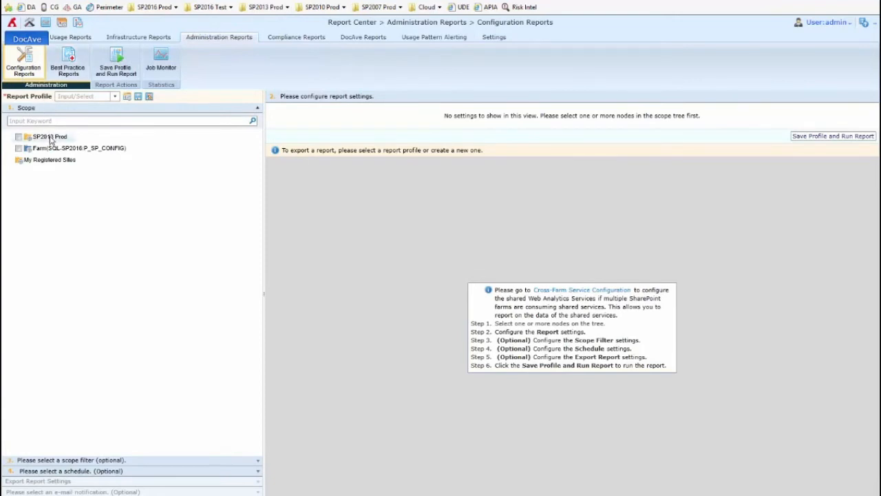
pyautogui.click(8, 136)
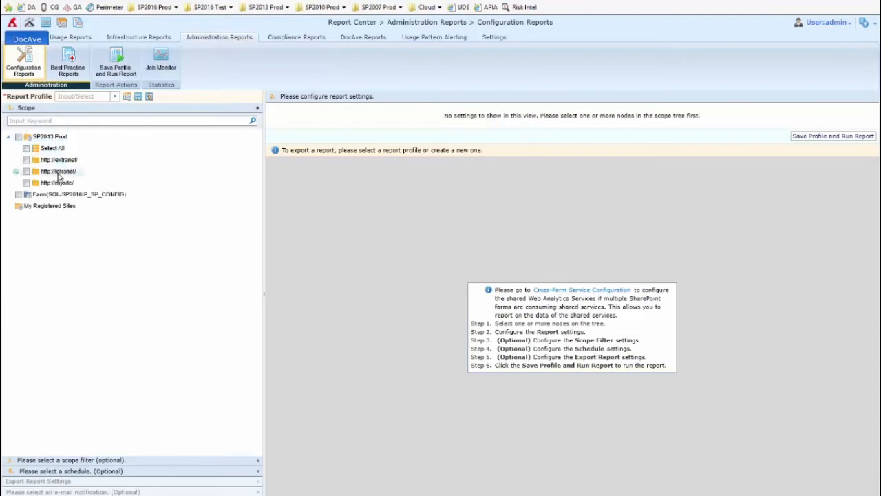
pyautogui.click(17, 170)
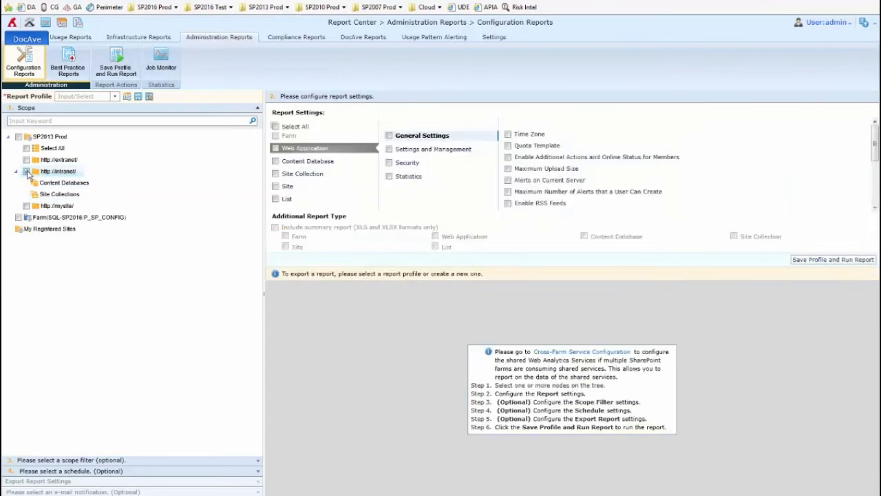
pyautogui.click(27, 171)
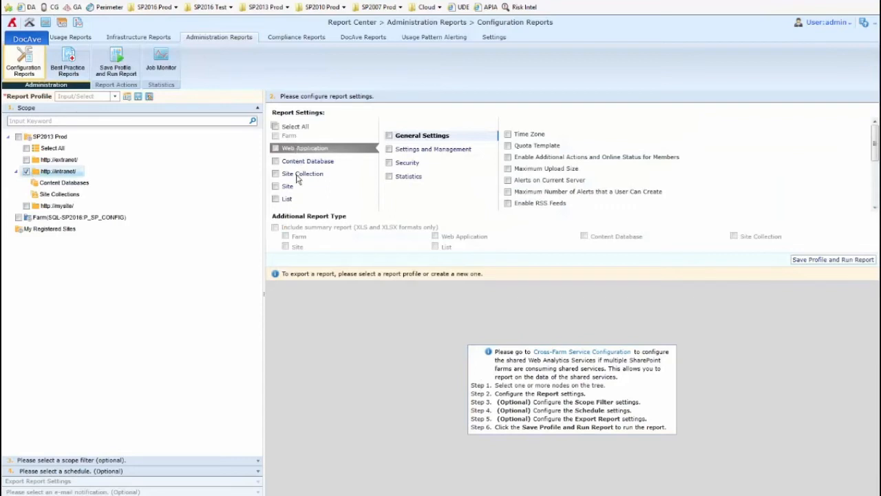
pyautogui.moveTo(457, 165)
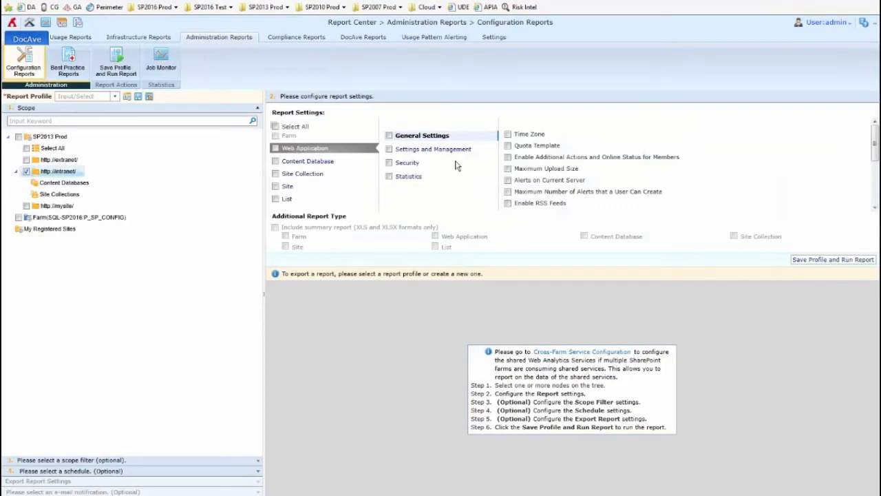
pyautogui.moveTo(460, 168)
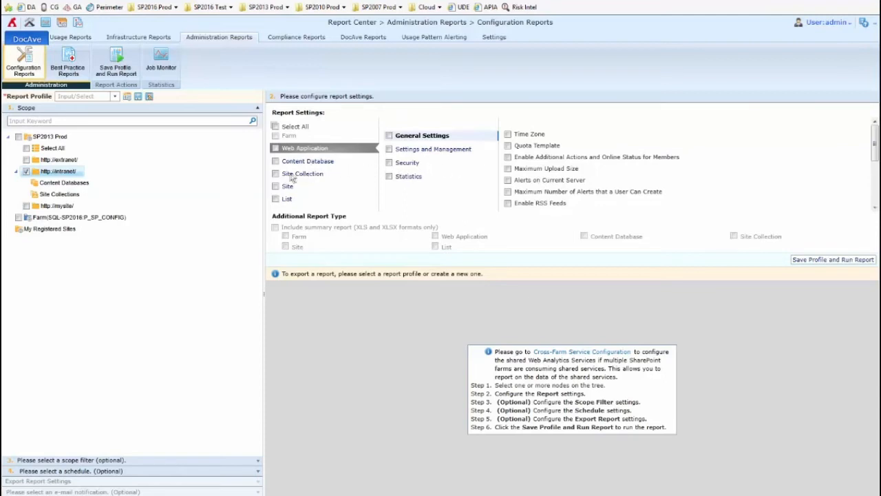
# Step: Choose Site Collection settings with General Settings, Administration and Statistics
pyautogui.click(275, 173)
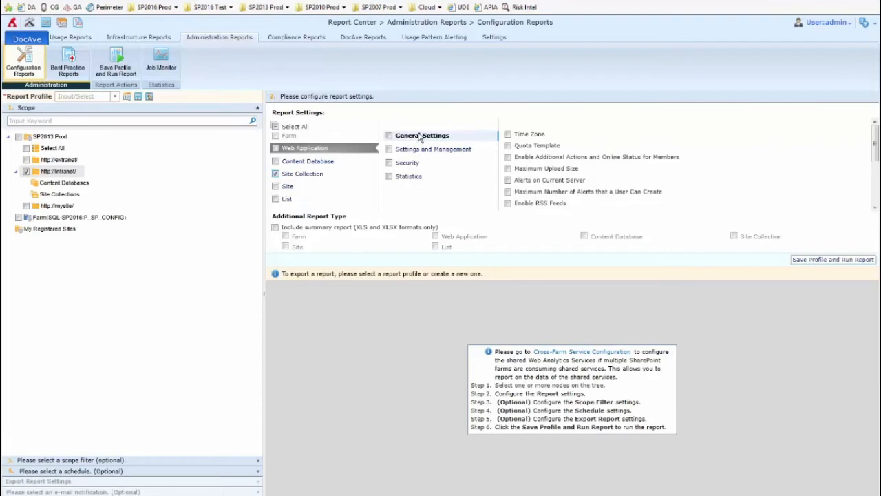
pyautogui.moveTo(413, 160)
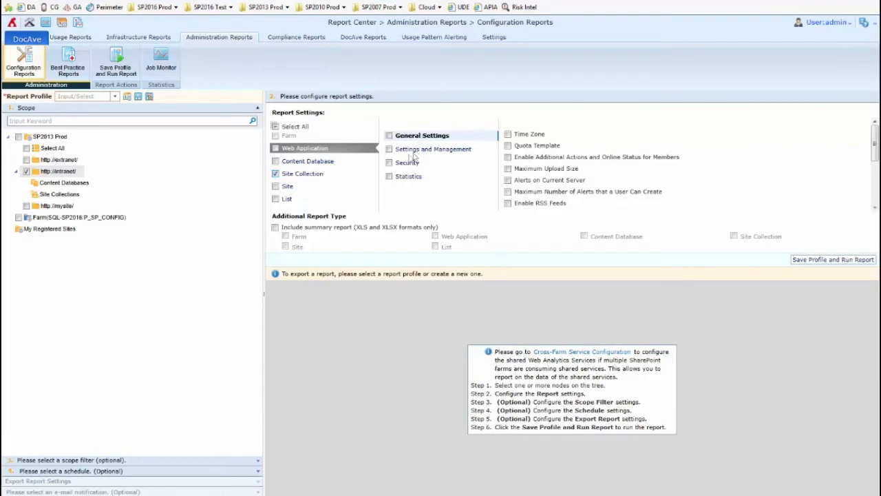
pyautogui.click(302, 174)
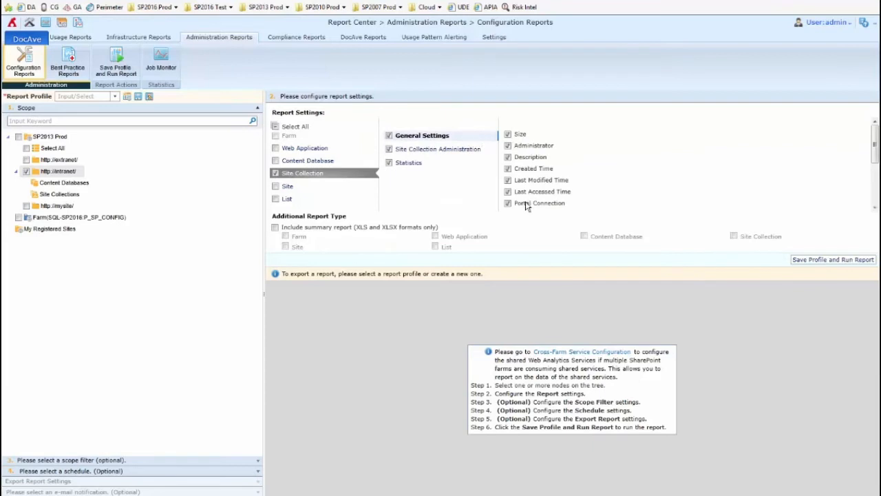
pyautogui.click(407, 163)
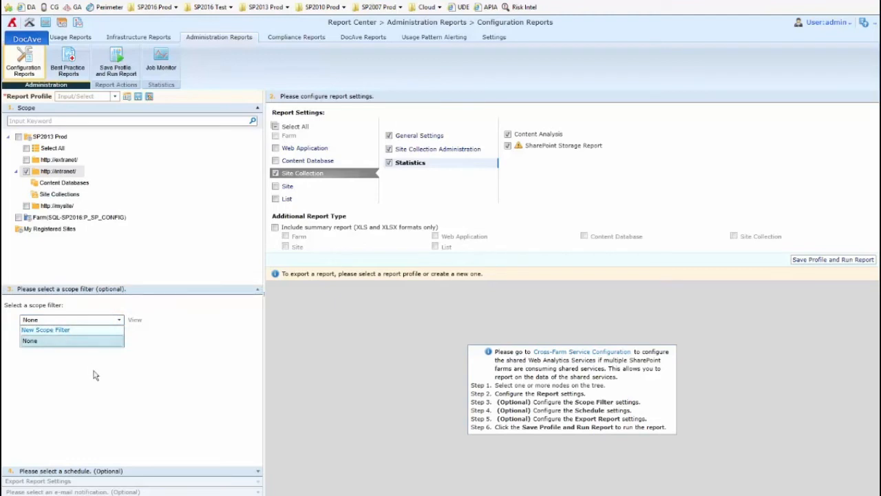
# Step: Schedule the report myself to run every 1 week starting at hour 23, no end date
pyautogui.click(30, 340)
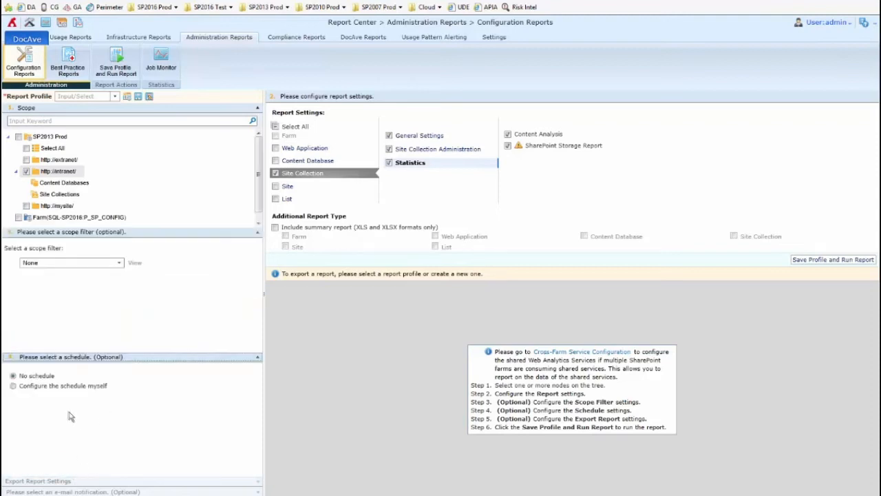
pyautogui.moveTo(50, 389)
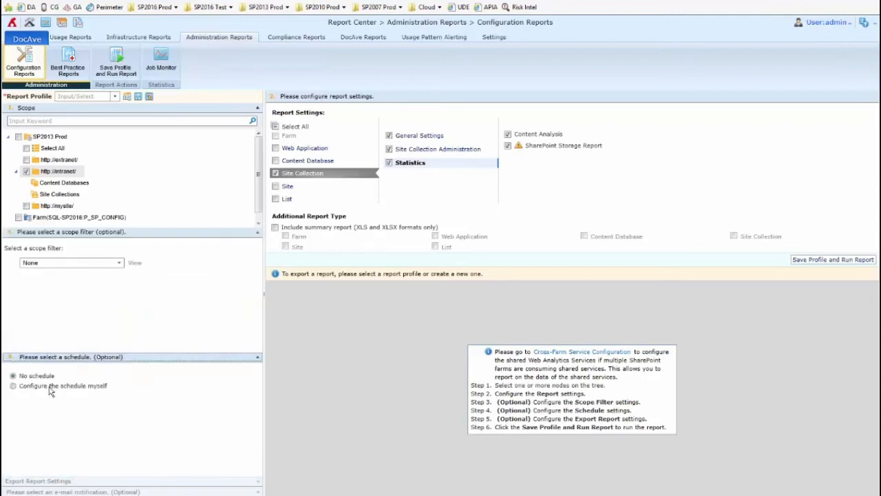
pyautogui.click(14, 385)
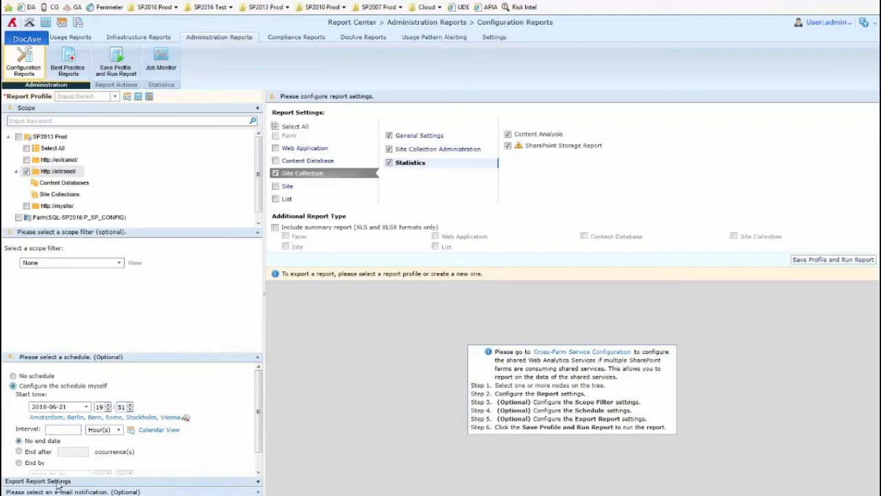
pyautogui.moveTo(88, 441)
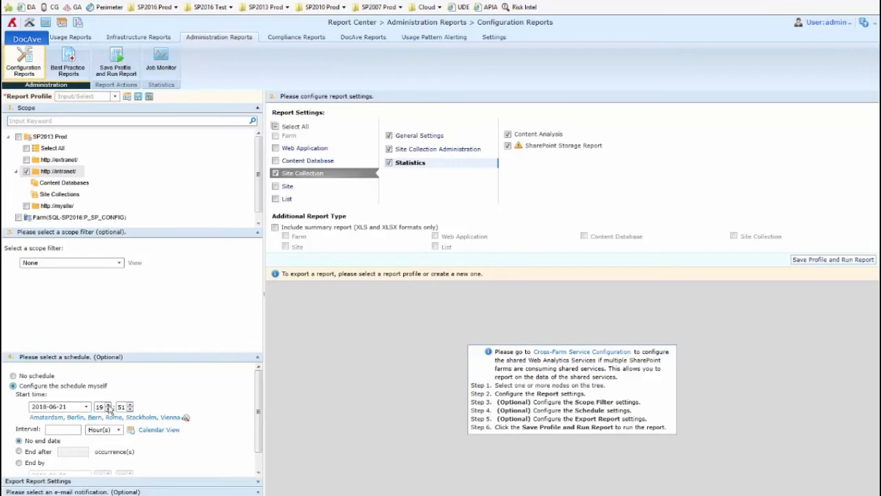
pyautogui.click(109, 405)
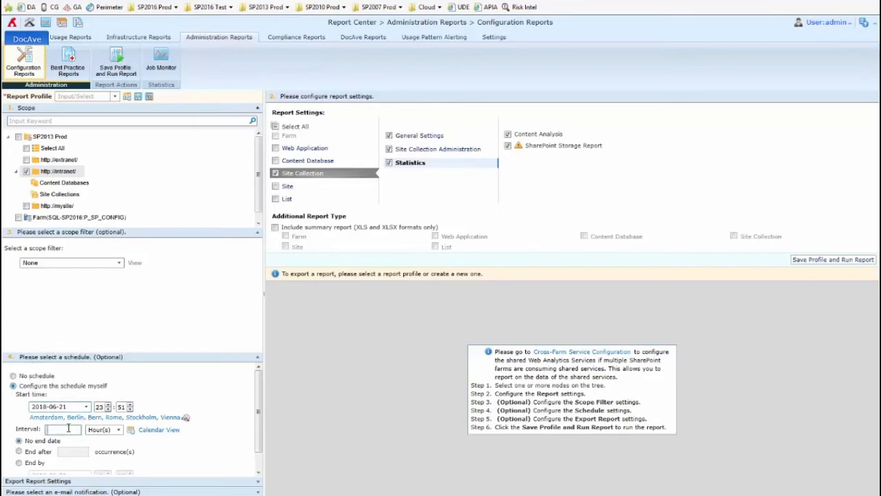
pyautogui.write('1')
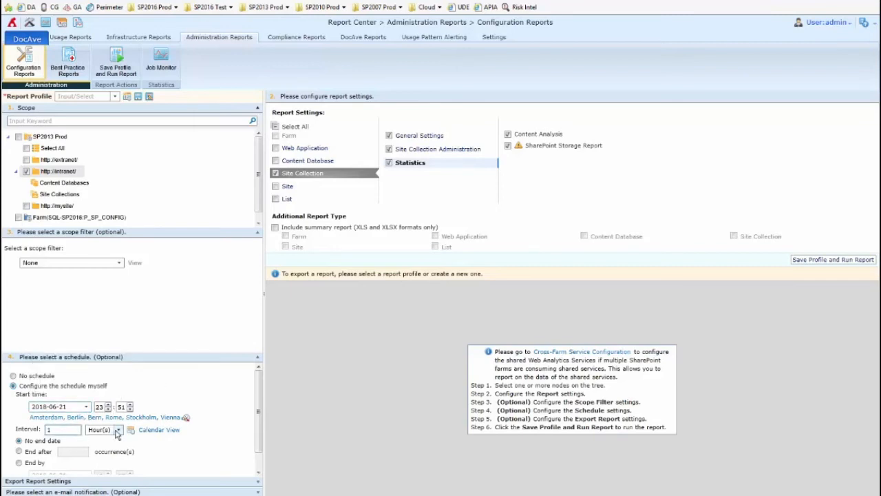
pyautogui.click(117, 429)
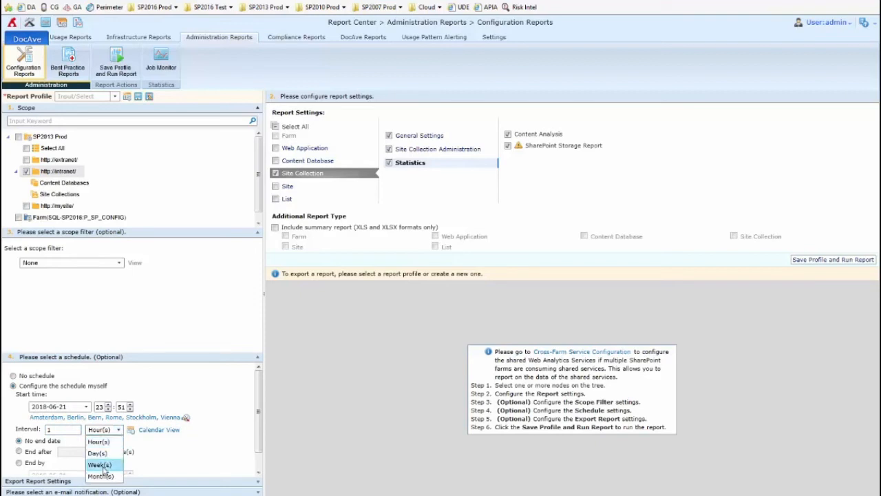
pyautogui.click(99, 464)
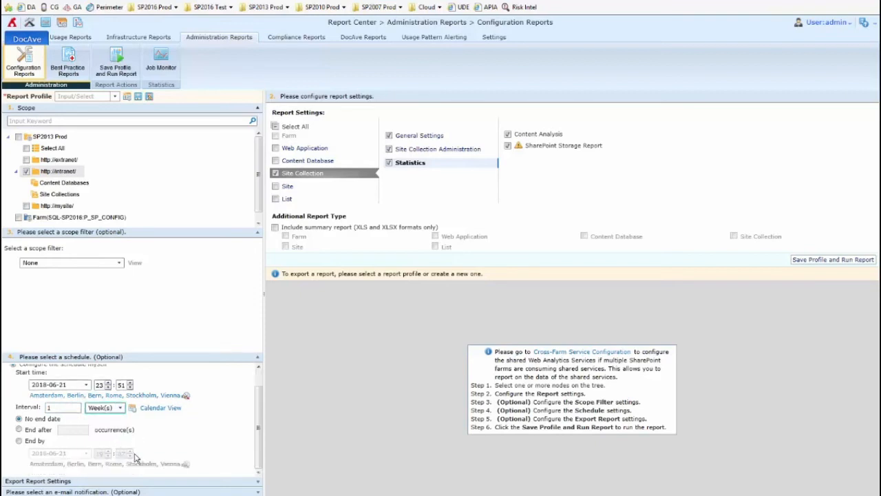
# Step: Begin choosing an export location for the report
pyautogui.scroll(-3)
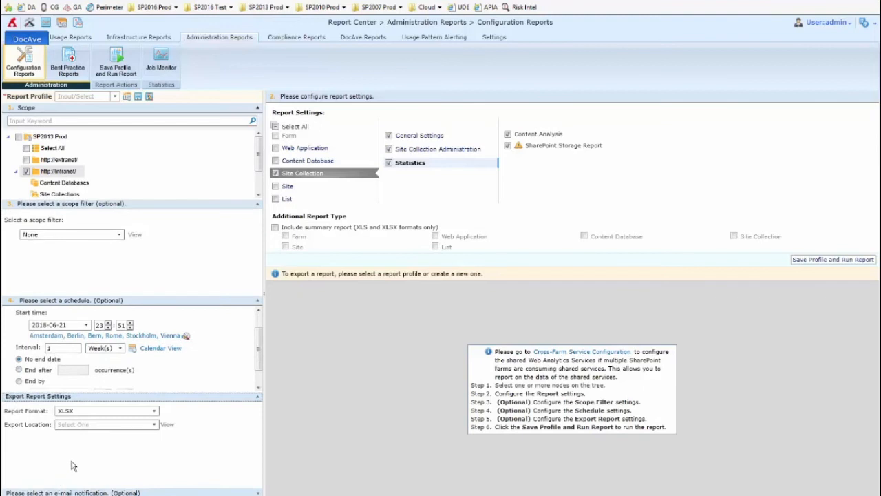
pyautogui.click(106, 424)
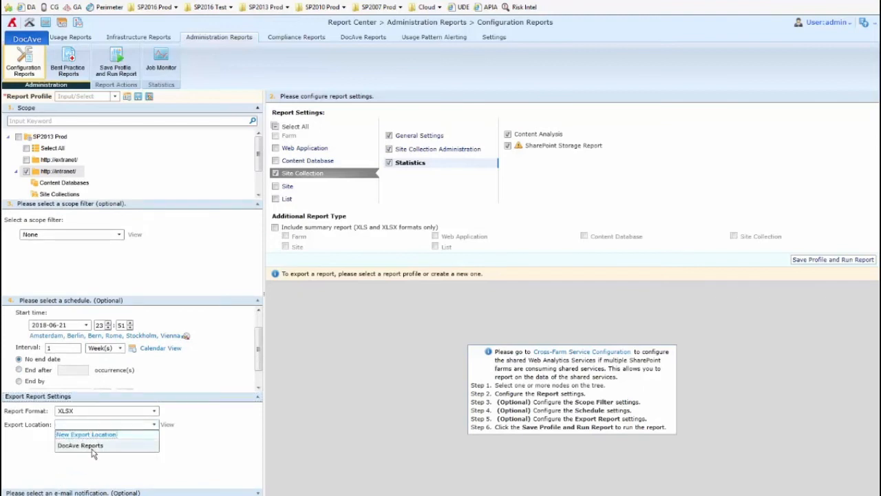
# Step: Export to the DocAve Reports location and name the profile 'Intranet SC Settings'
pyautogui.click(79, 444)
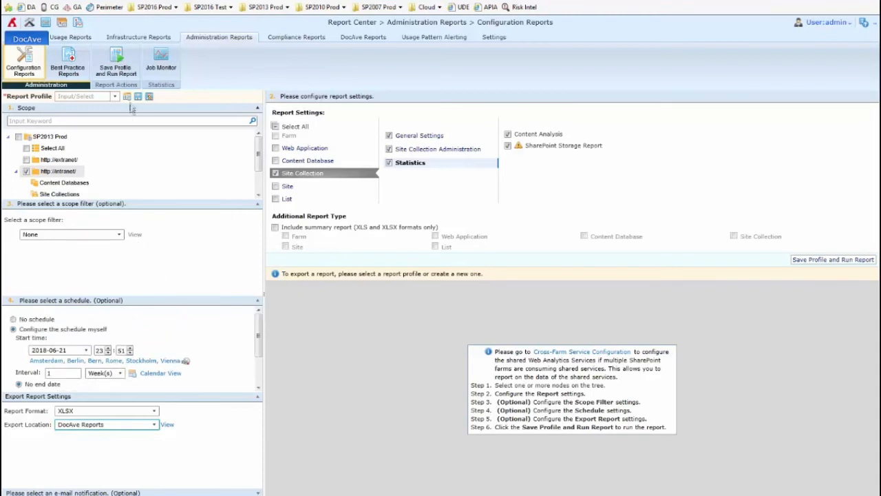
pyautogui.click(83, 97)
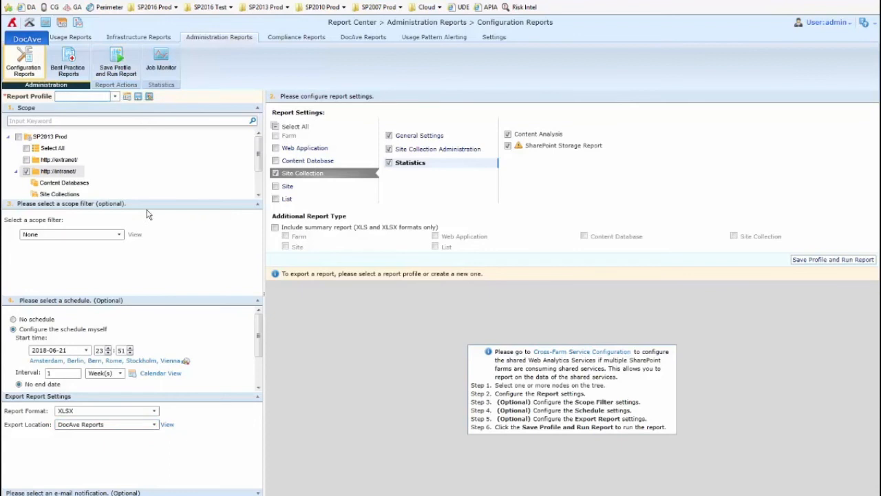
pyautogui.write('SC Settin')
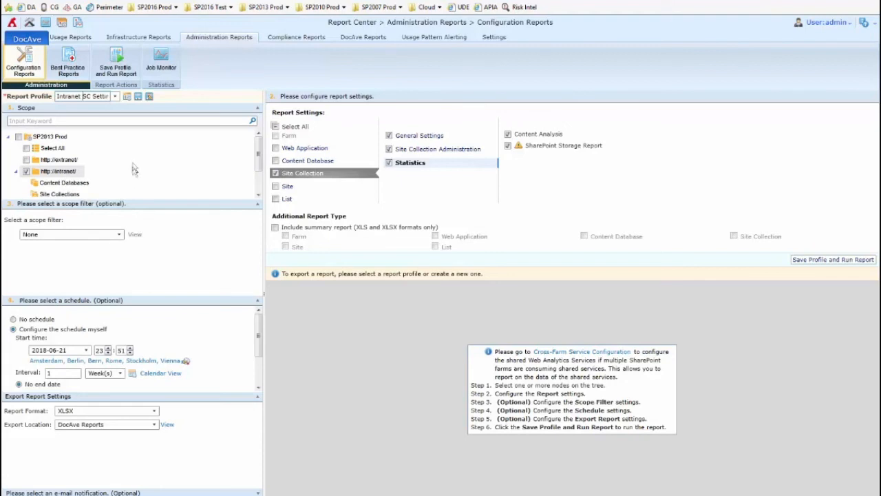
# Step: Save the profile and run the report, exporting XLSX to DocAve Reports
pyautogui.click(115, 62)
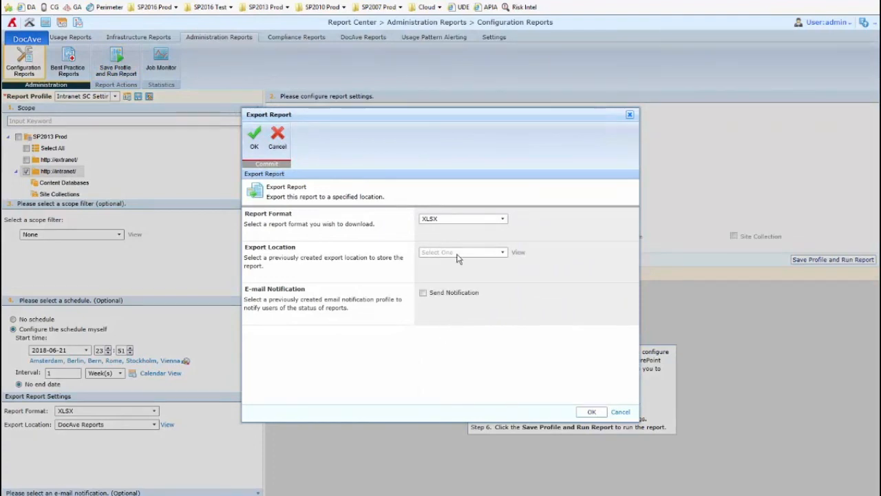
pyautogui.click(461, 252)
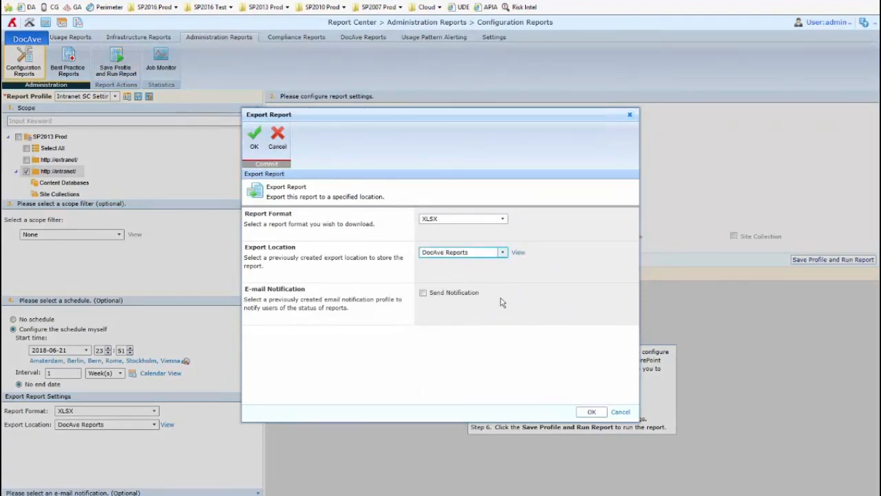
pyautogui.click(253, 137)
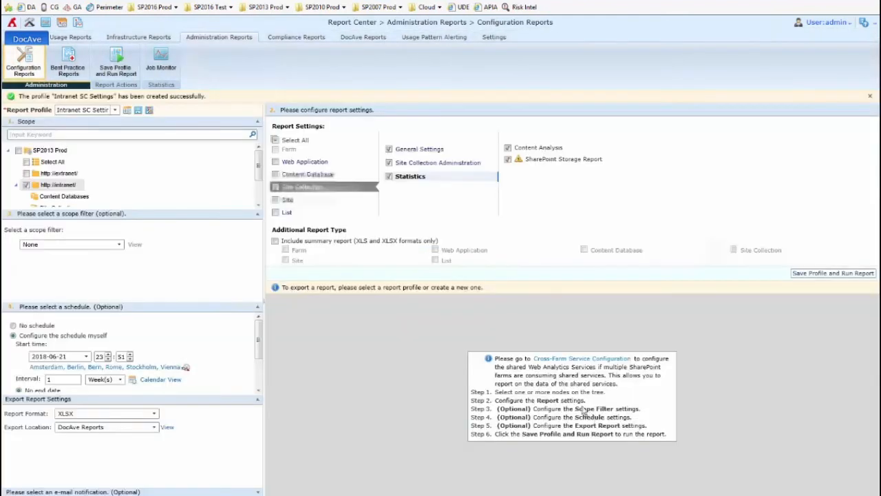
pyautogui.click(831, 273)
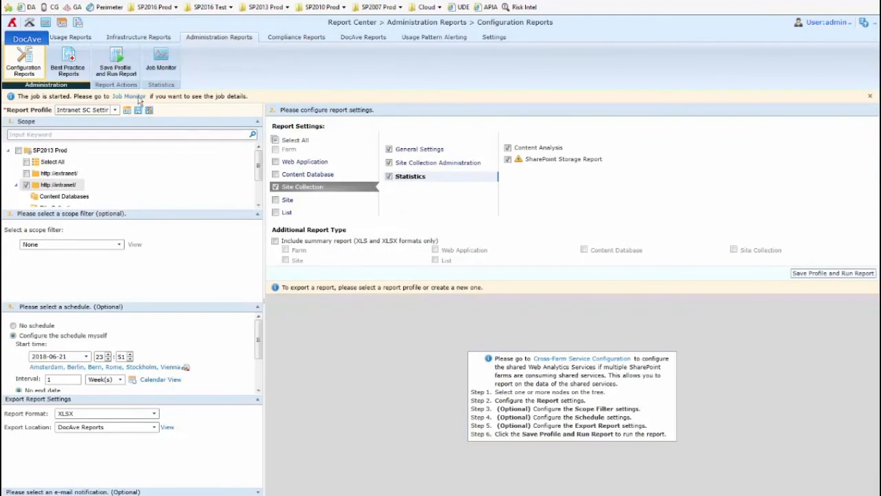
pyautogui.click(129, 96)
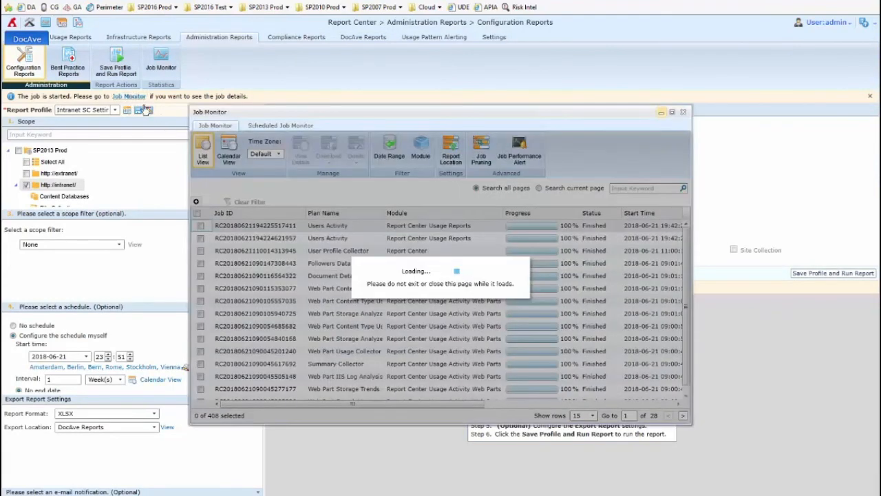
pyautogui.moveTo(432, 255)
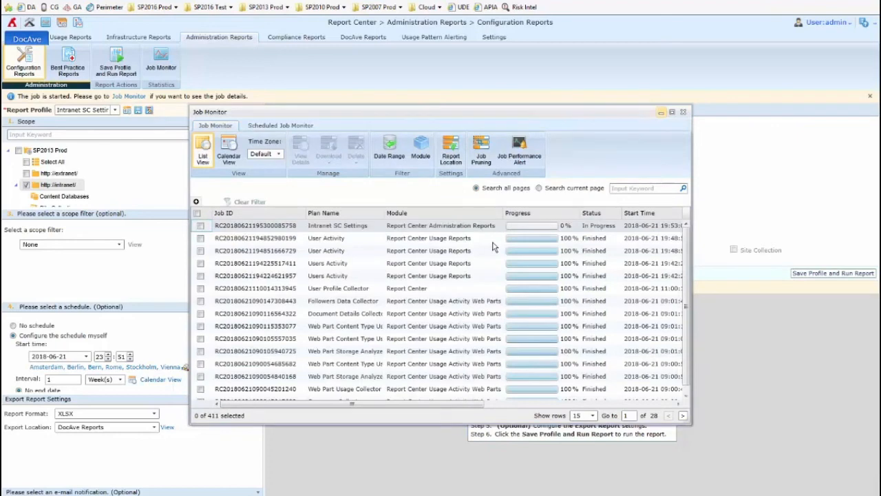
pyautogui.click(683, 112)
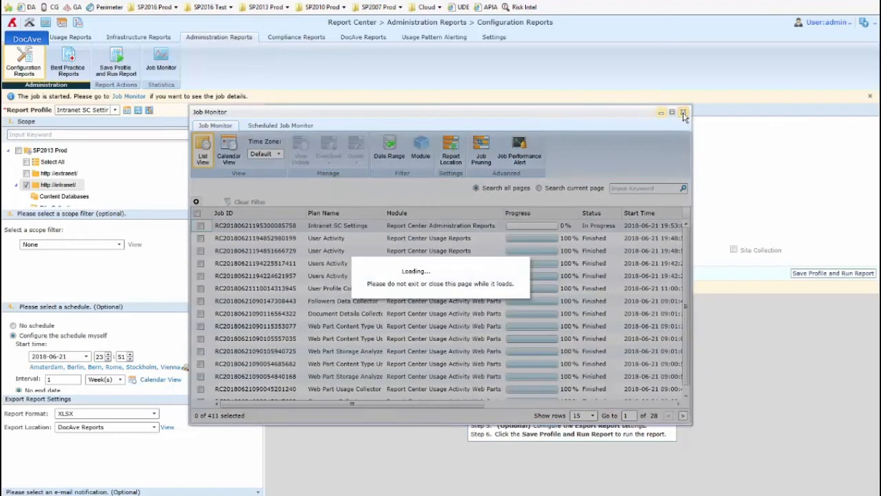
pyautogui.click(682, 112)
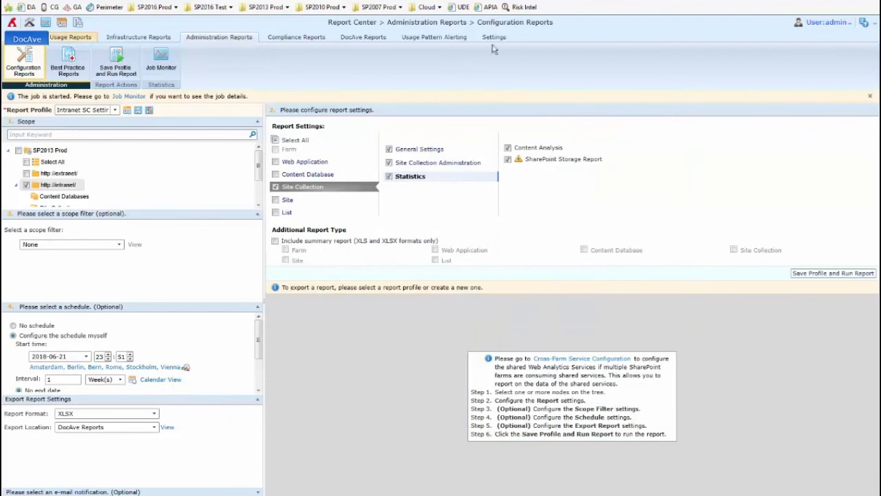
# Step: View the DocAve Reports export location's details: UNC path and overwrite rule
pyautogui.click(493, 36)
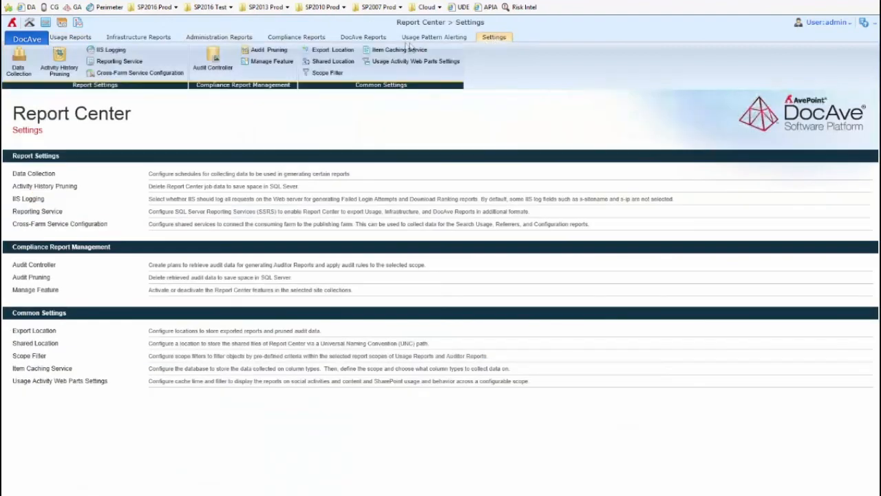
pyautogui.click(333, 50)
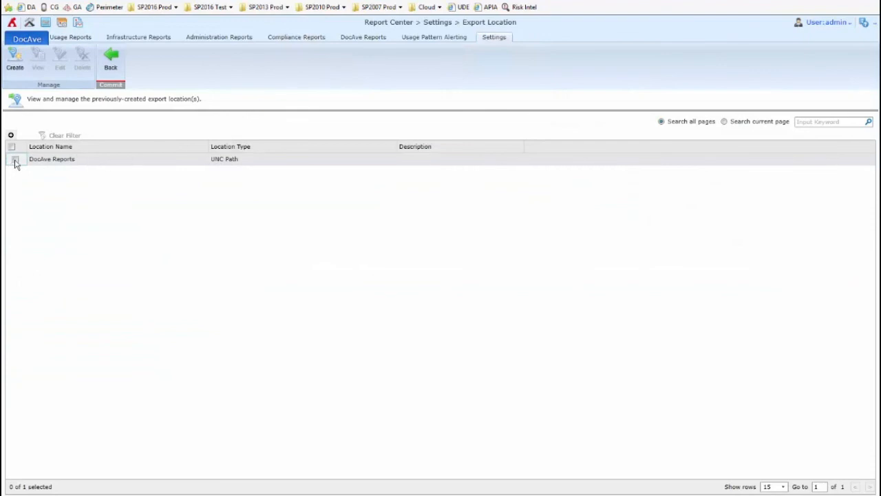
pyautogui.click(14, 158)
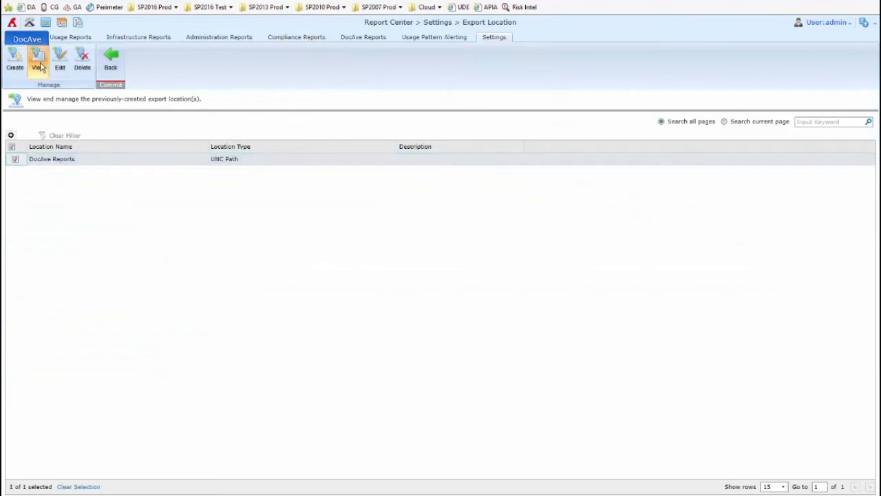
pyautogui.click(37, 61)
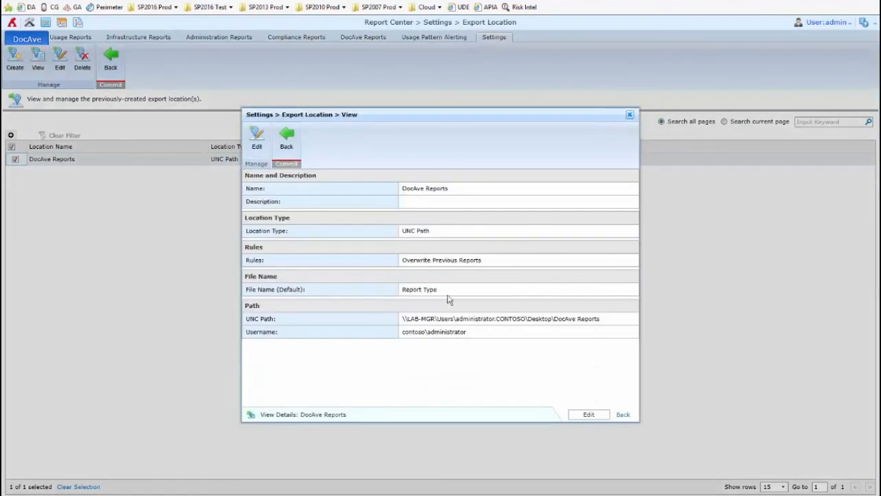